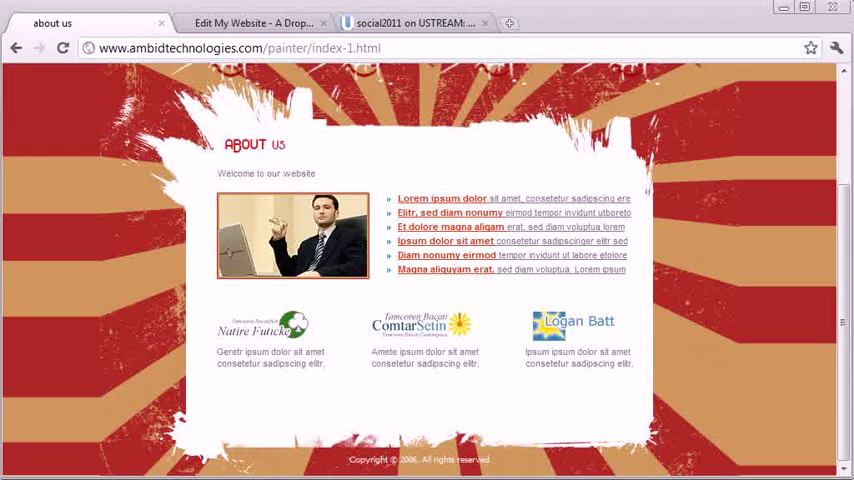
{"action": "mouse_move", "coordinate": [708, 20]}
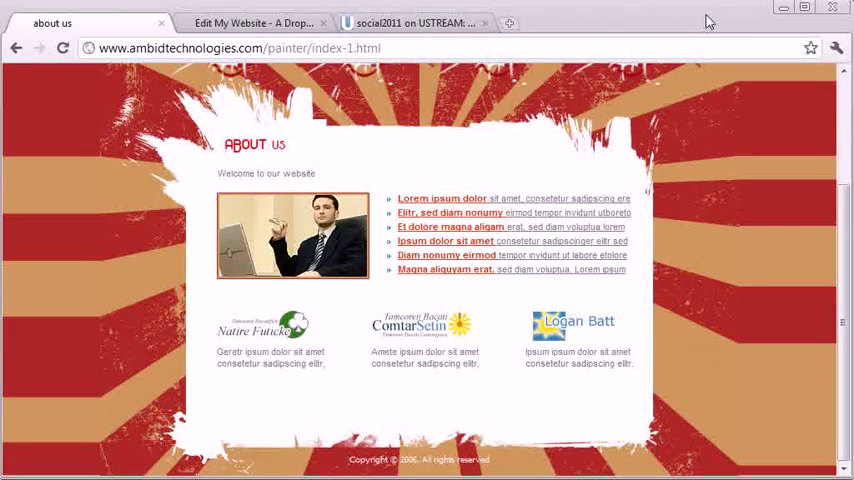
Step: Switch to the Ambid Update 'Edit My Website' tab showing the try-it-now page
{"action": "left_click", "coordinate": [250, 24]}
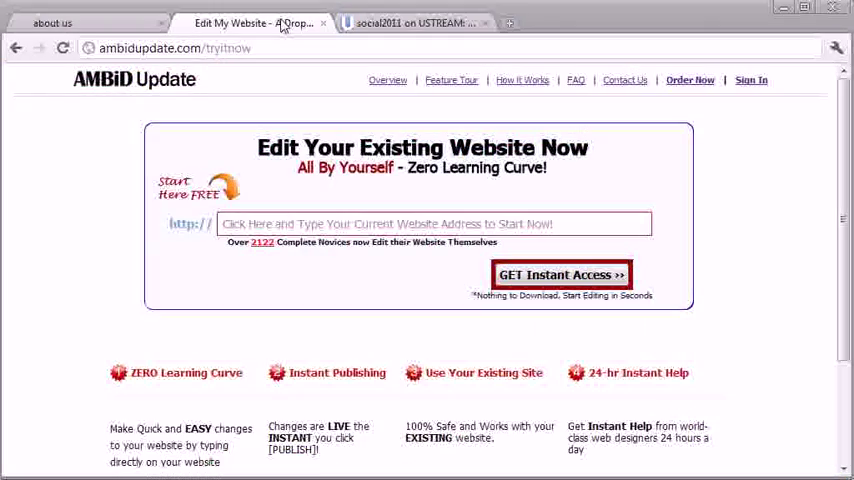
{"action": "mouse_move", "coordinate": [60, 178]}
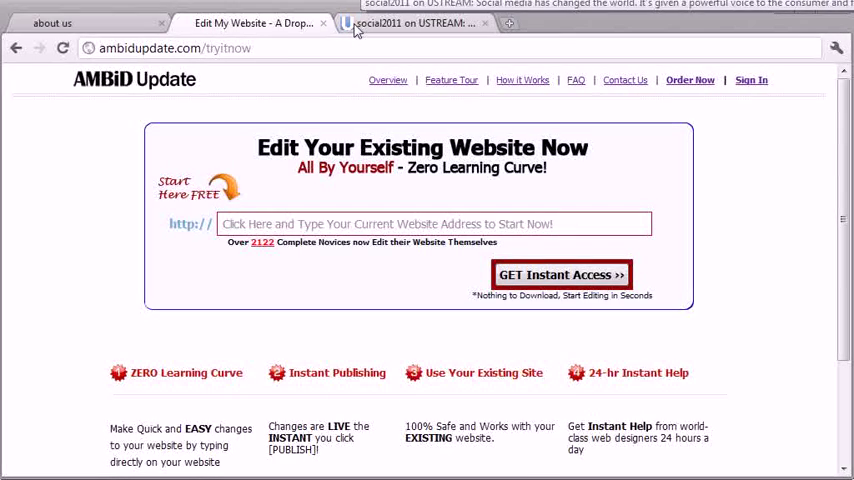
Step: Show the social2011 Ustream channel and scroll to its live broadcast
{"action": "left_click", "coordinate": [416, 24]}
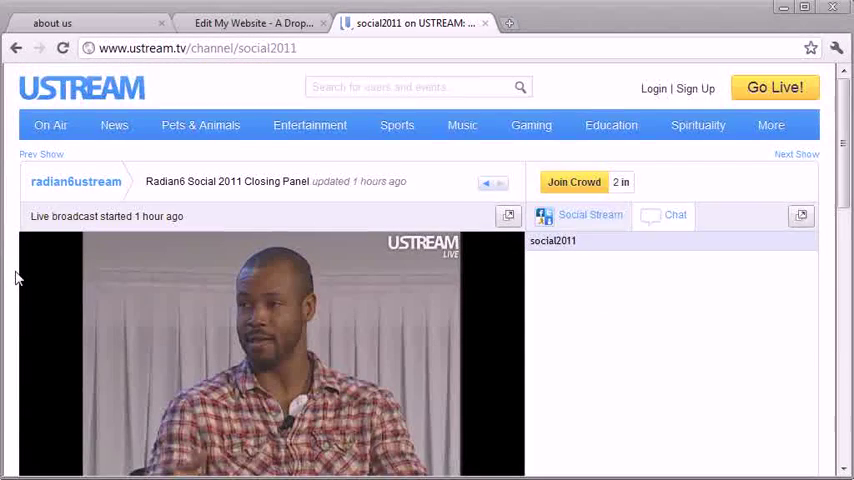
{"action": "scroll", "scroll_direction": "down", "scroll_amount": 3}
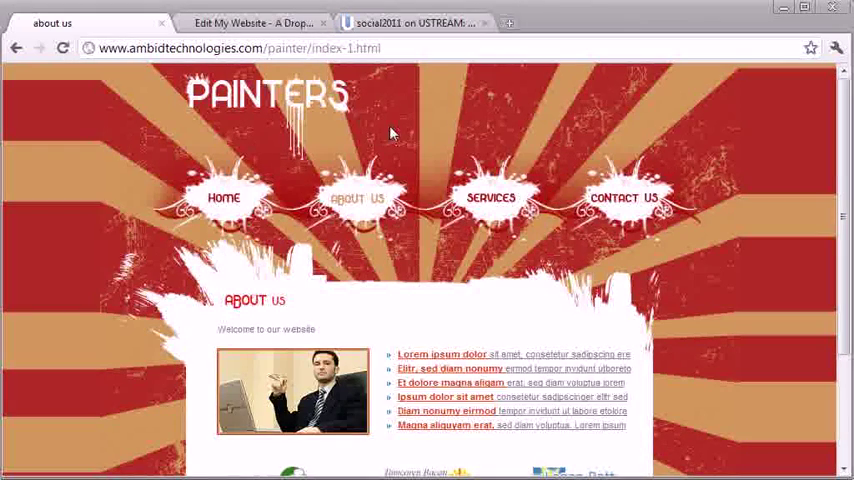
{"action": "mouse_move", "coordinate": [496, 120]}
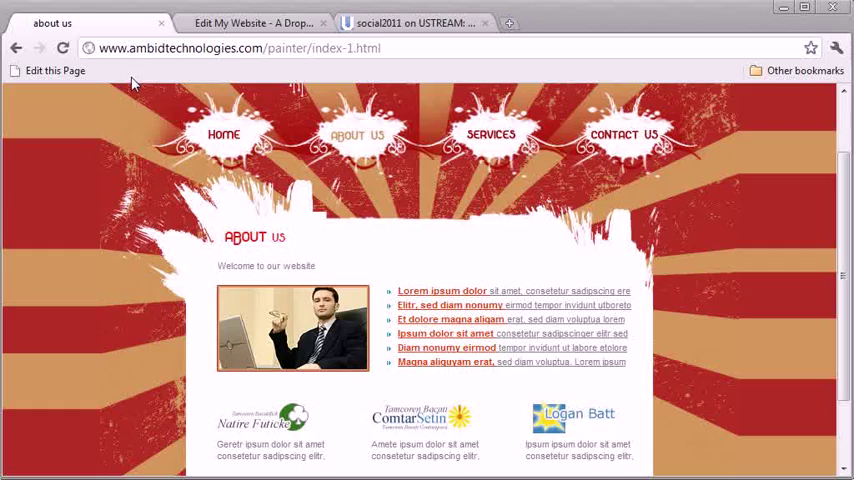
Step: Visit the painter site's Services page, then return to About Us and scroll down
{"action": "left_click", "coordinate": [490, 134]}
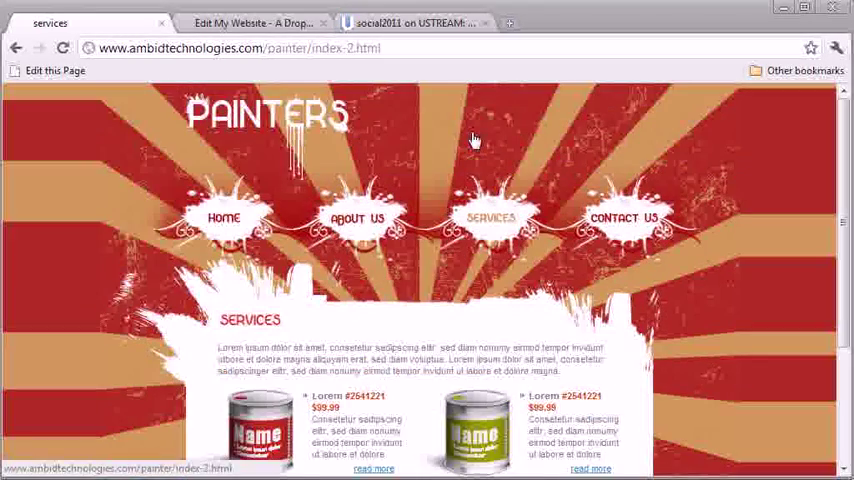
{"action": "left_click", "coordinate": [356, 216]}
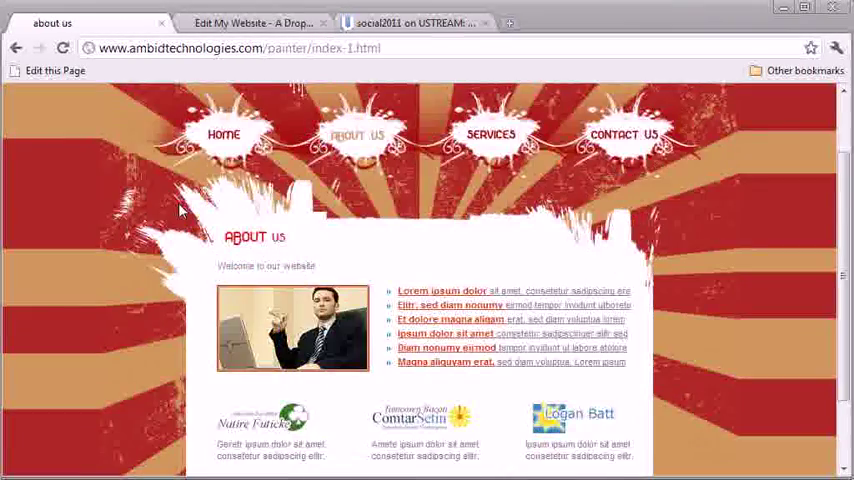
{"action": "scroll", "scroll_direction": "down", "scroll_amount": 3}
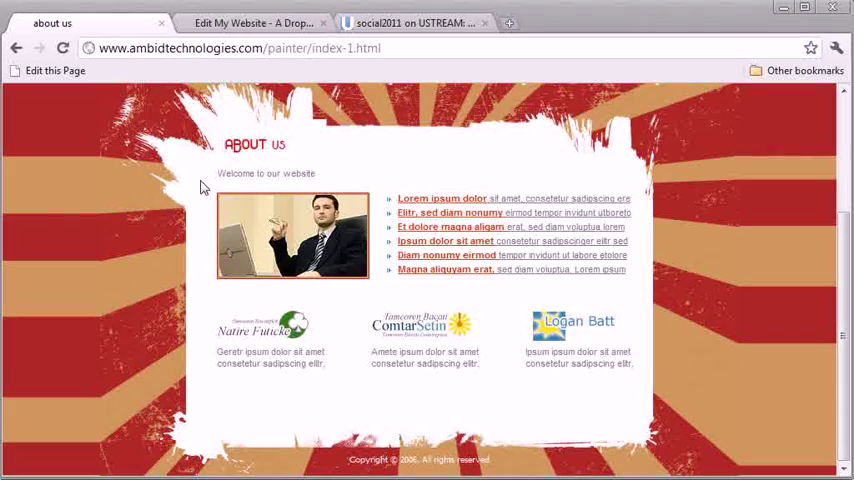
{"action": "mouse_move", "coordinate": [318, 180]}
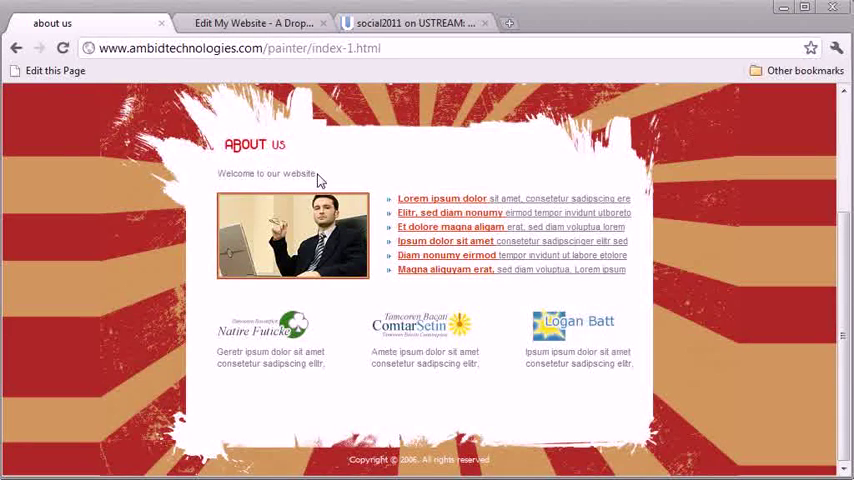
{"action": "mouse_move", "coordinate": [56, 70]}
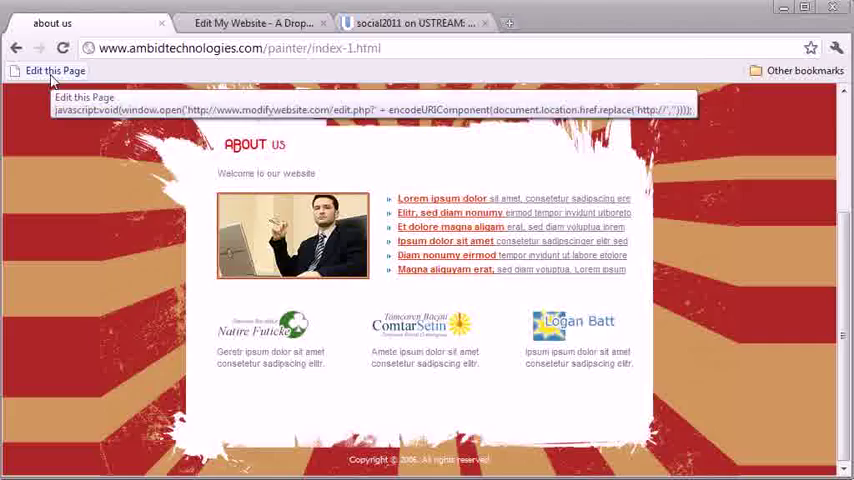
Step: Open About Us in the editor via the 'Edit this Page' bookmarklet and go to Insert
{"action": "left_click", "coordinate": [54, 70]}
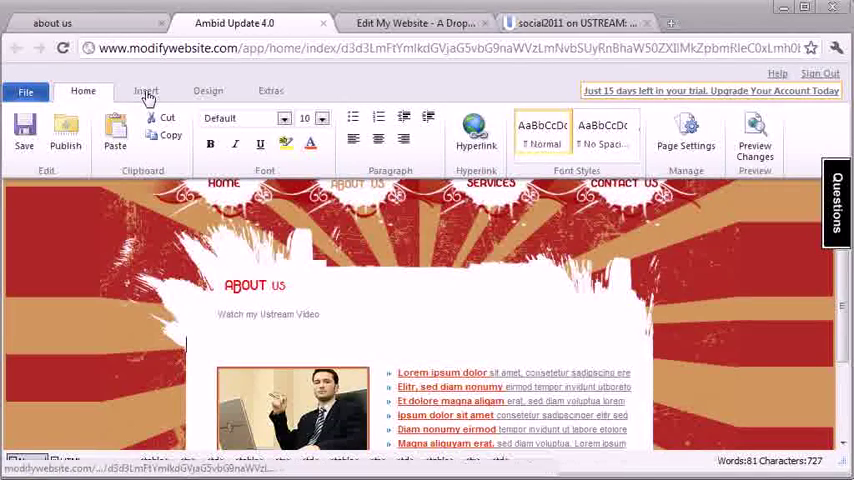
{"action": "left_click", "coordinate": [146, 90]}
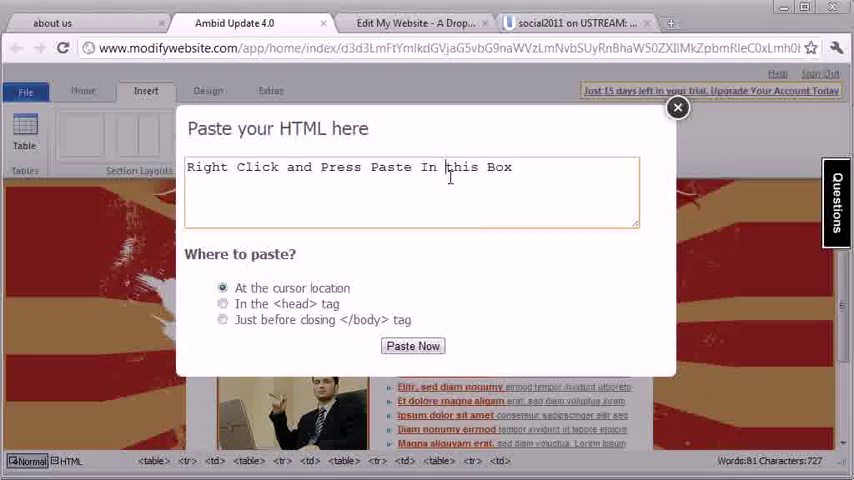
Step: Paste the Ustream embed code into the page and publish the About Us page
{"action": "right_click", "coordinate": [410, 190]}
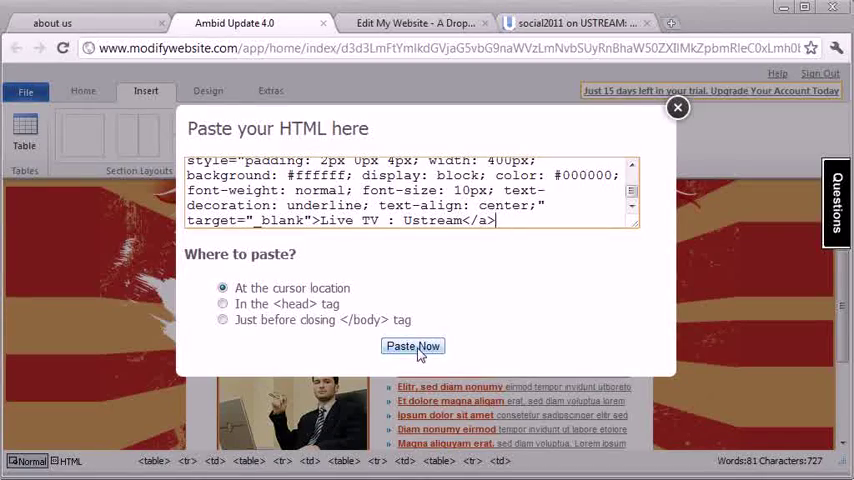
{"action": "left_click", "coordinate": [412, 346]}
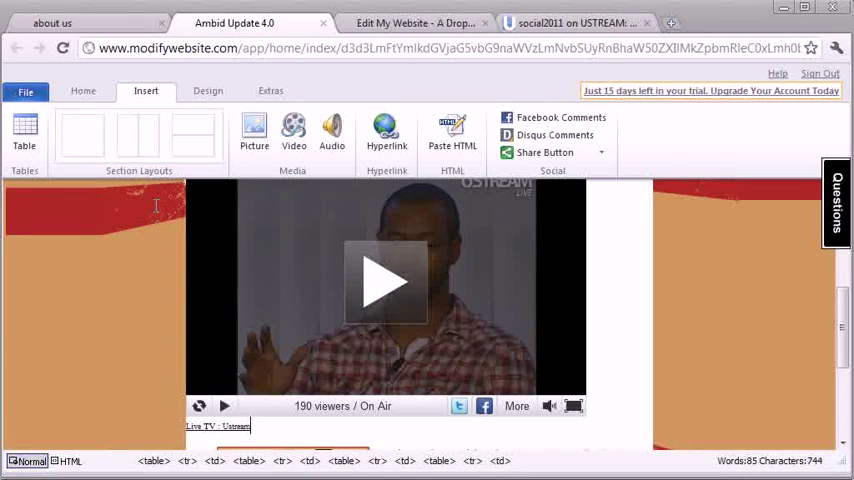
{"action": "left_click", "coordinate": [84, 92]}
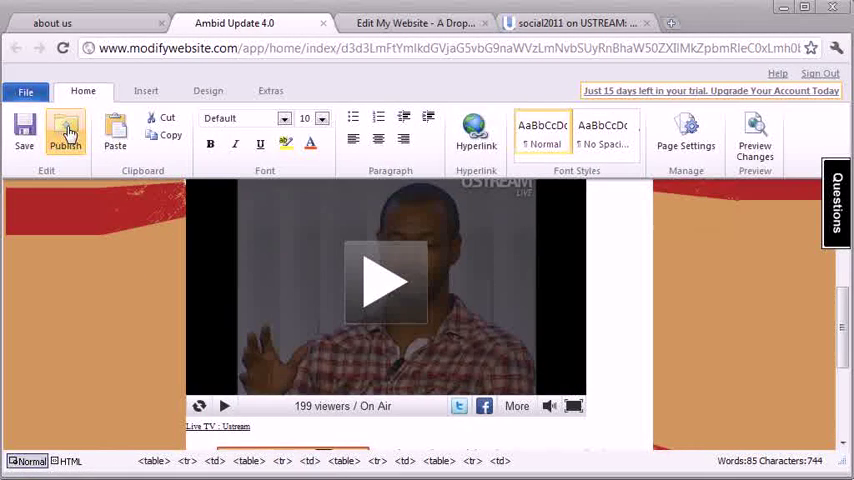
{"action": "left_click", "coordinate": [64, 130]}
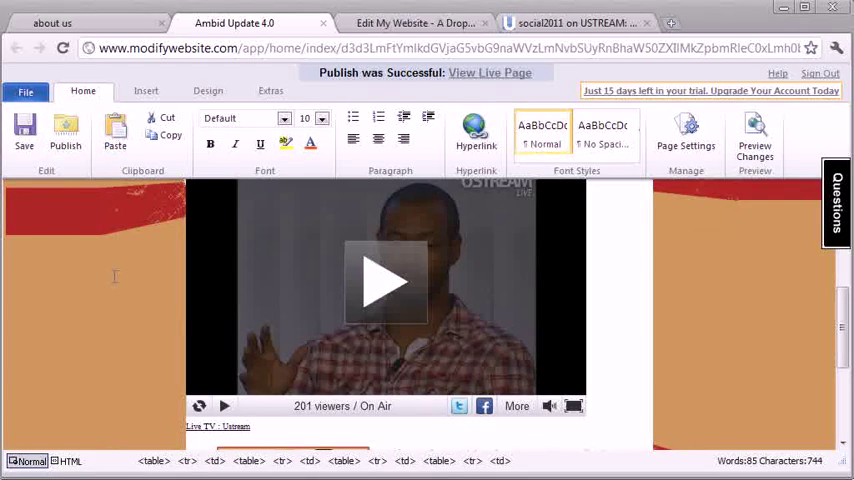
Step: Open the View Live Page link in a new tab
{"action": "right_click", "coordinate": [488, 72]}
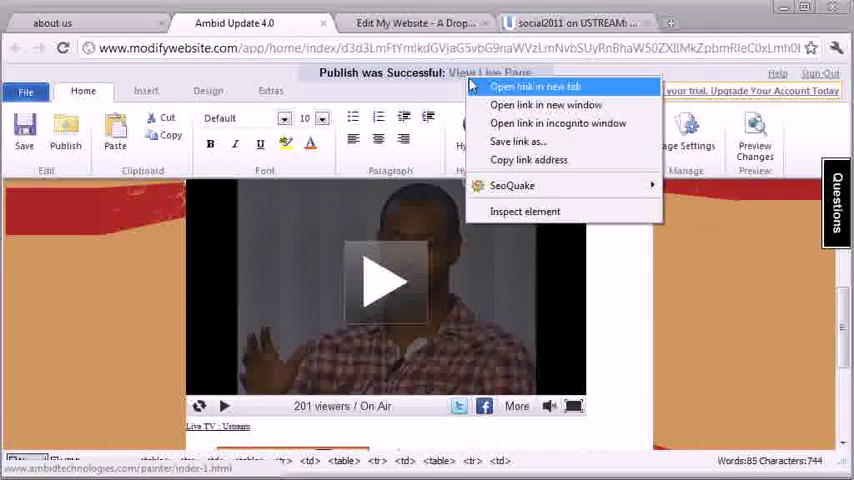
{"action": "left_click", "coordinate": [532, 88]}
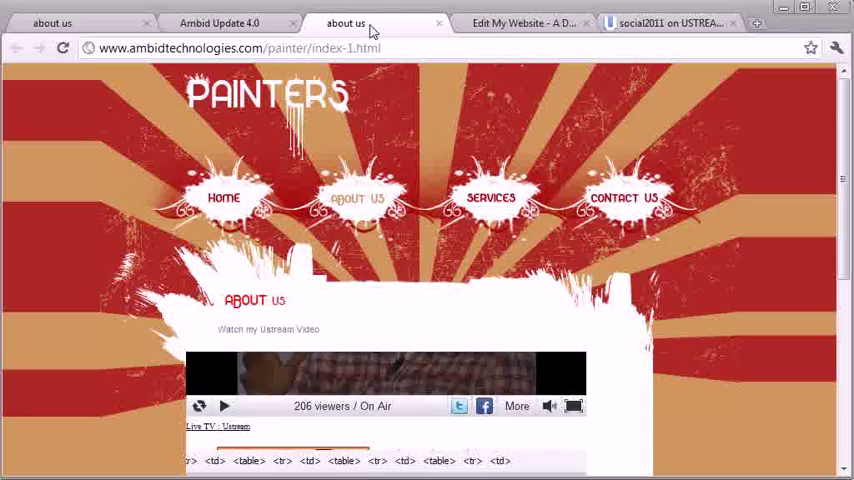
Step: Play the embedded Ustream video on the live page, then return to the Ambid Update tab
{"action": "scroll", "scroll_direction": "down", "scroll_amount": 3}
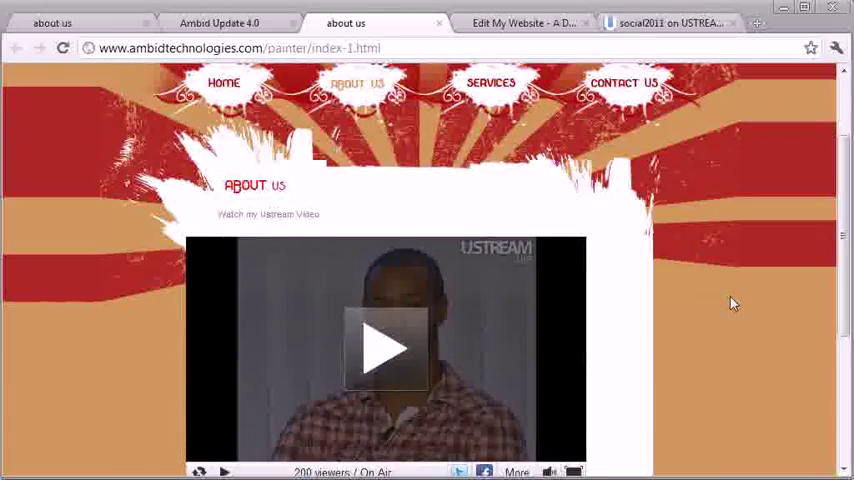
{"action": "scroll", "scroll_direction": "down", "scroll_amount": 3}
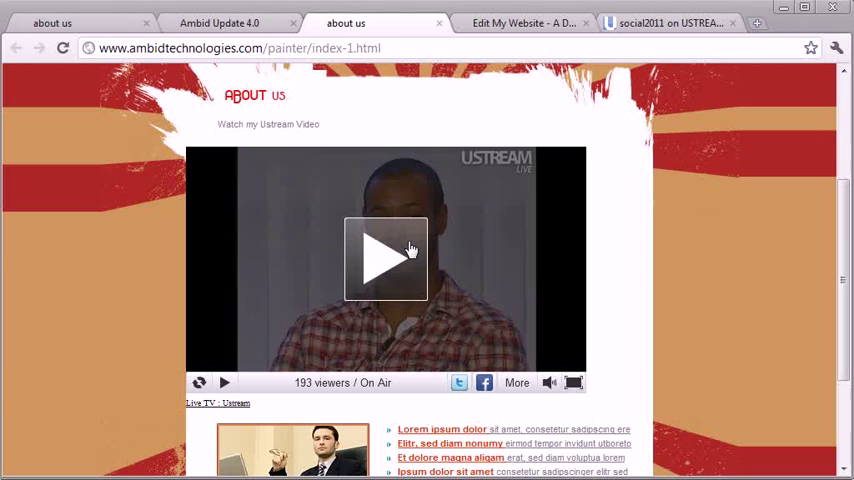
{"action": "left_click", "coordinate": [384, 258]}
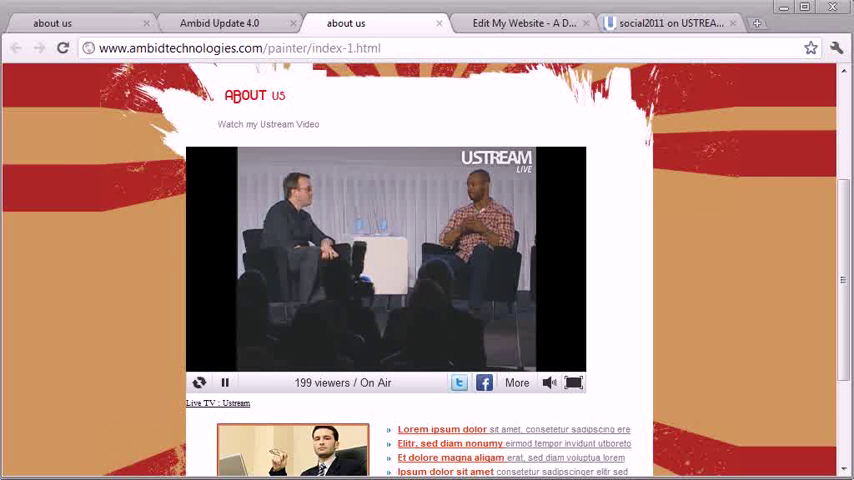
{"action": "left_click", "coordinate": [224, 382]}
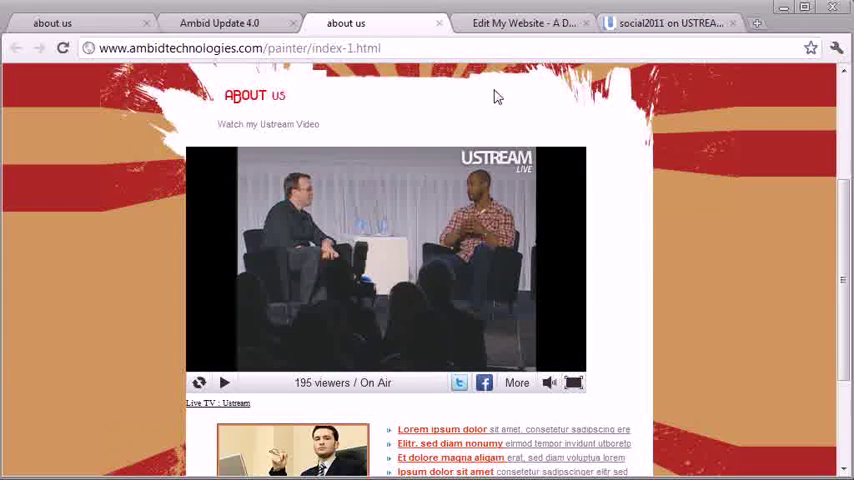
{"action": "left_click", "coordinate": [524, 22]}
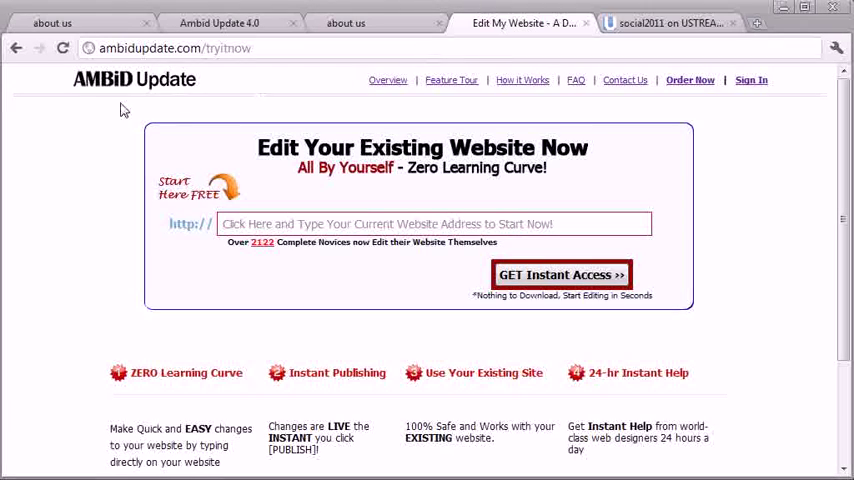